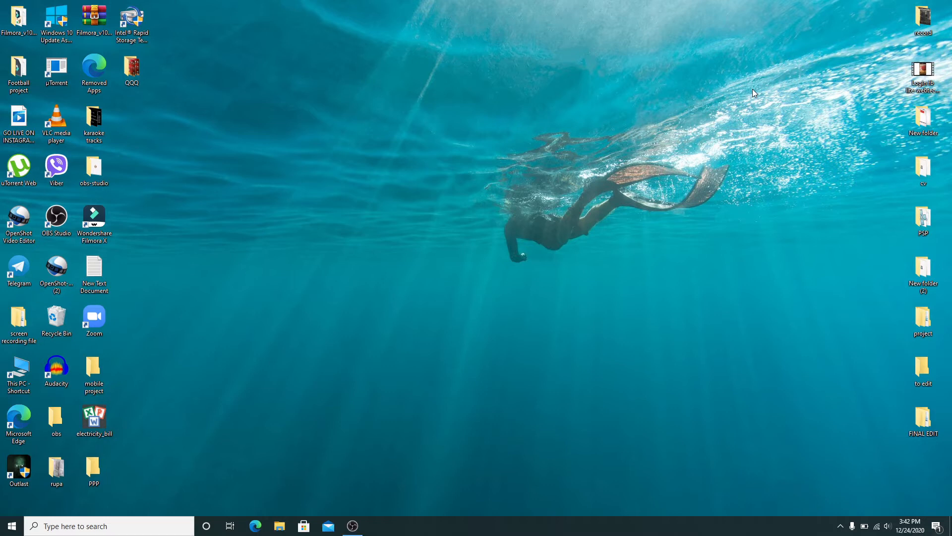
{"action": "mouse_move", "coordinate": [721, 7]}
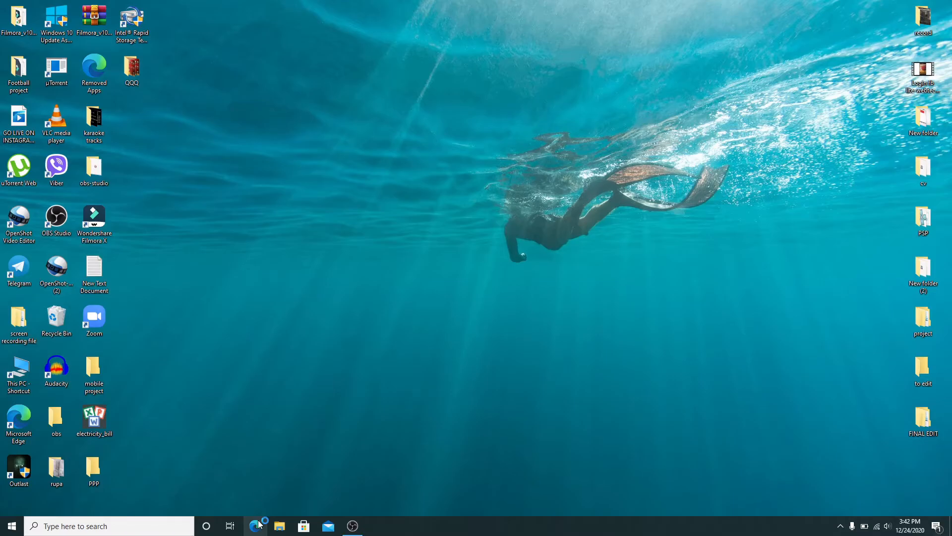
Launch Microsoft Edge from the taskbar, landing on the Google sign-in page for Gmail
{"action": "left_click", "coordinate": [255, 525]}
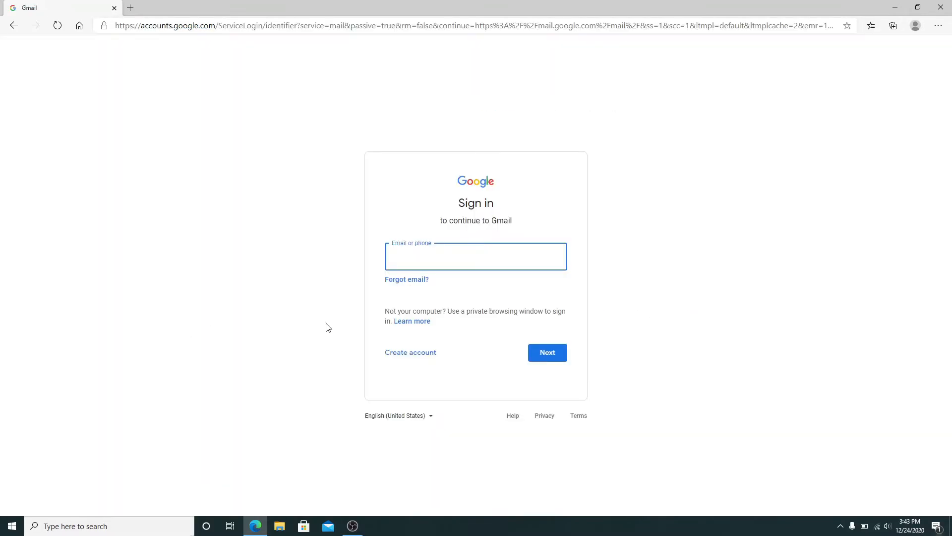
{"action": "mouse_move", "coordinate": [442, 165]}
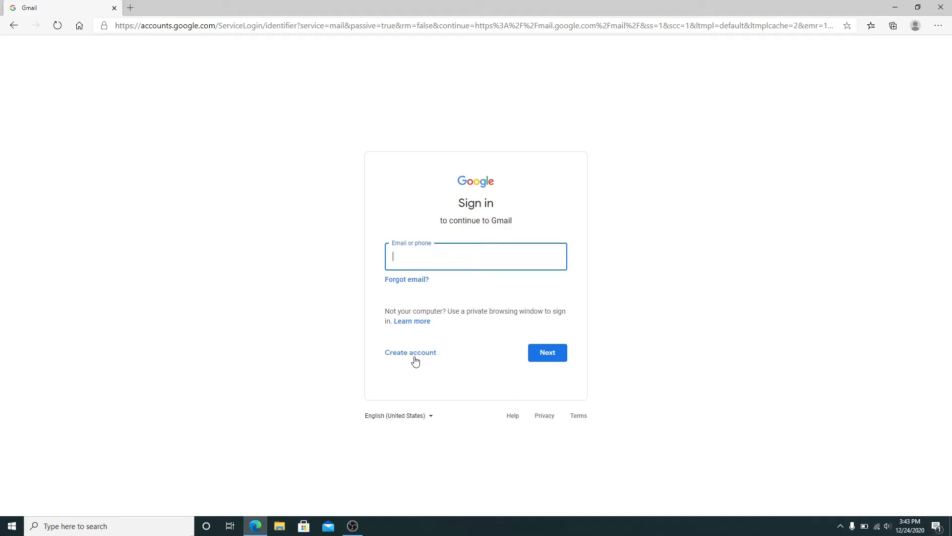
Begin a new Google account and choose to create it for personal use
{"action": "left_click", "coordinate": [410, 352]}
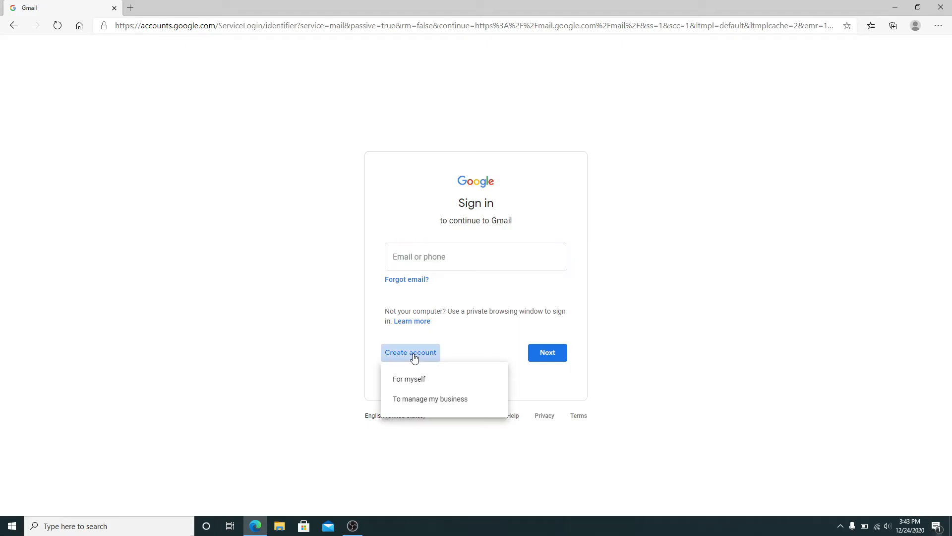
{"action": "mouse_move", "coordinate": [403, 382]}
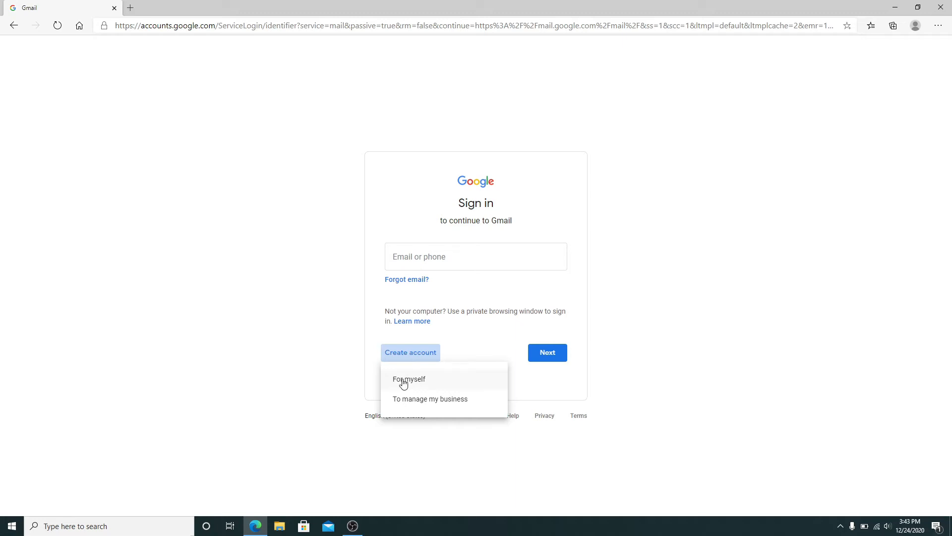
{"action": "left_click", "coordinate": [408, 379]}
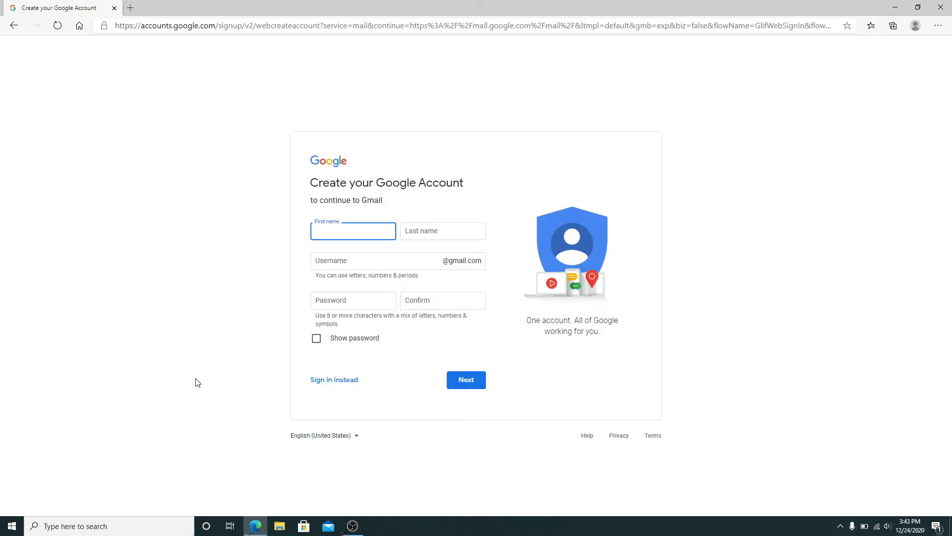
{"action": "mouse_move", "coordinate": [532, 194]}
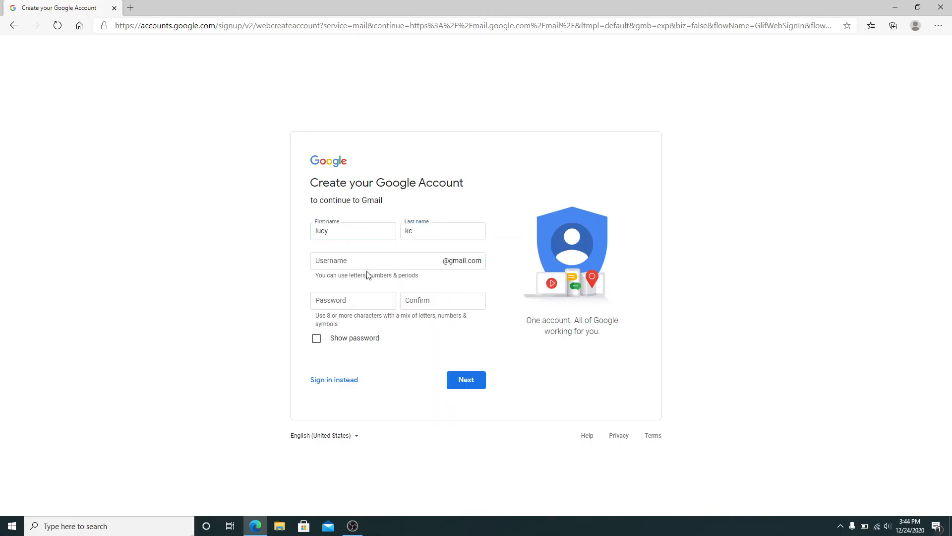
Enter the name 'lucy123', take a suggested available username, confirm the password and continue
{"action": "type", "text": "lucy123"}
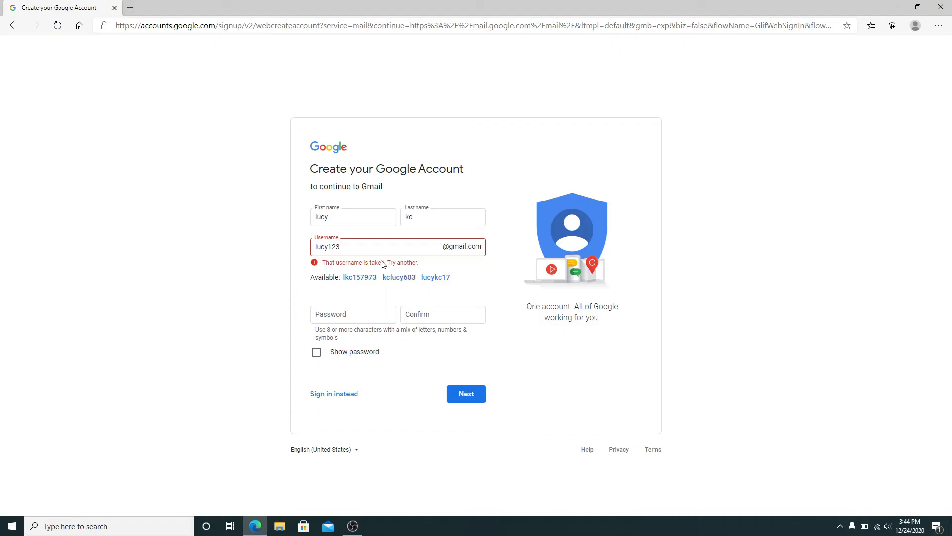
{"action": "mouse_move", "coordinate": [437, 280]}
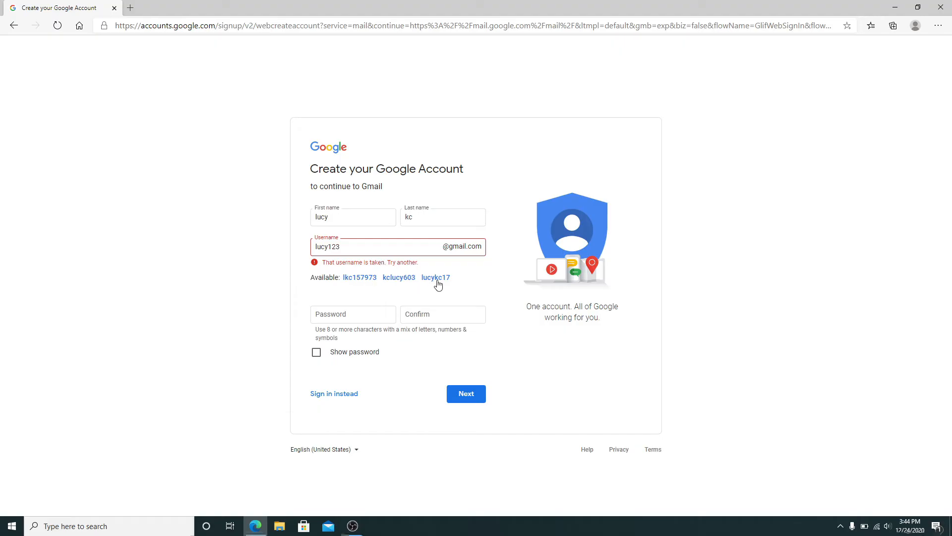
{"action": "left_click", "coordinate": [435, 278]}
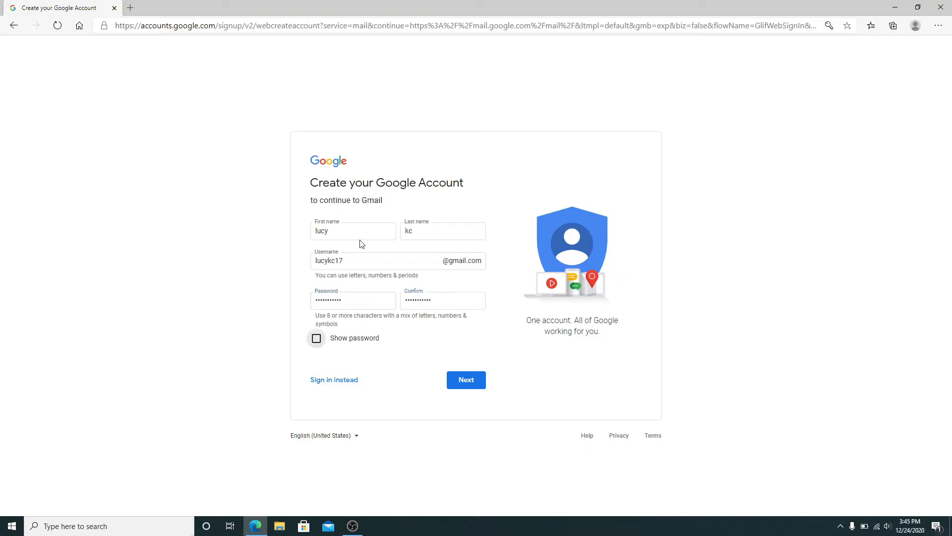
{"action": "left_click", "coordinate": [467, 380]}
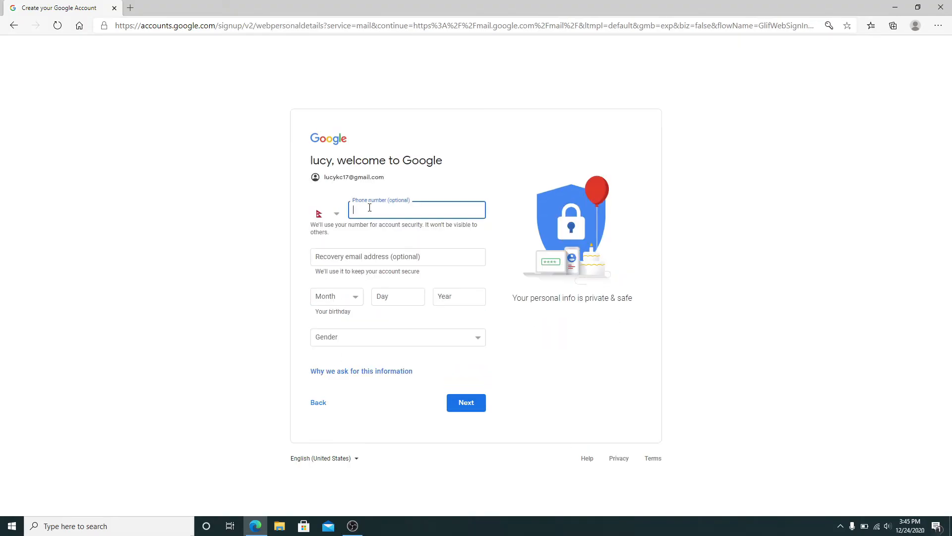
{"action": "mouse_move", "coordinate": [349, 222]}
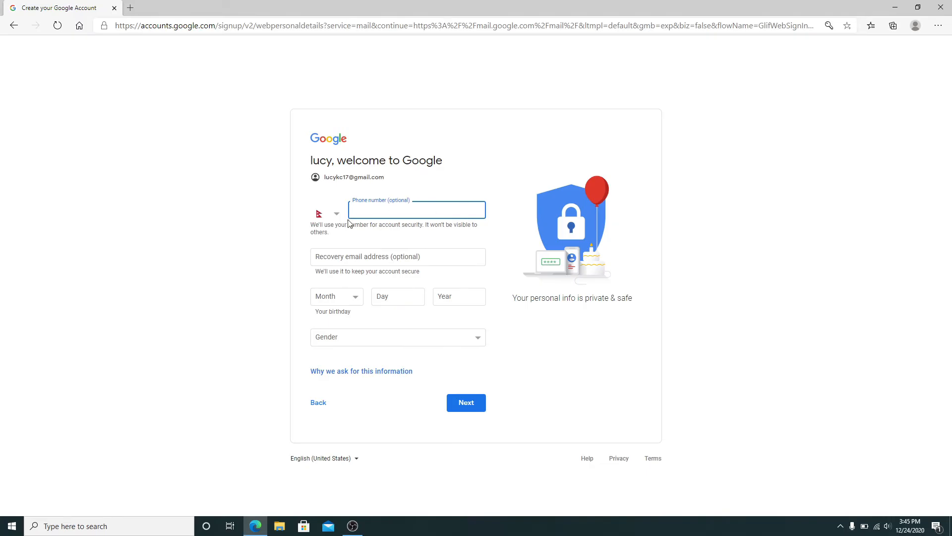
{"action": "mouse_move", "coordinate": [414, 210]}
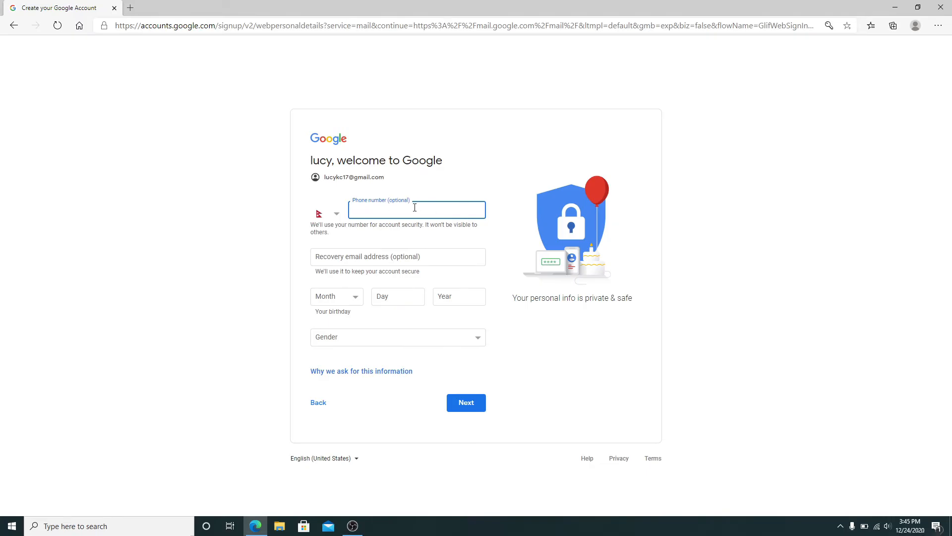
{"action": "mouse_move", "coordinate": [344, 257]}
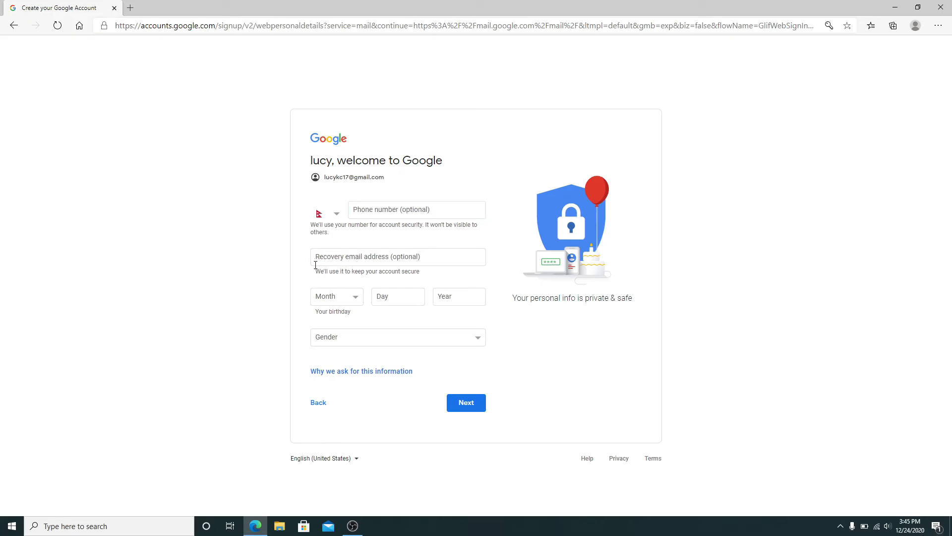
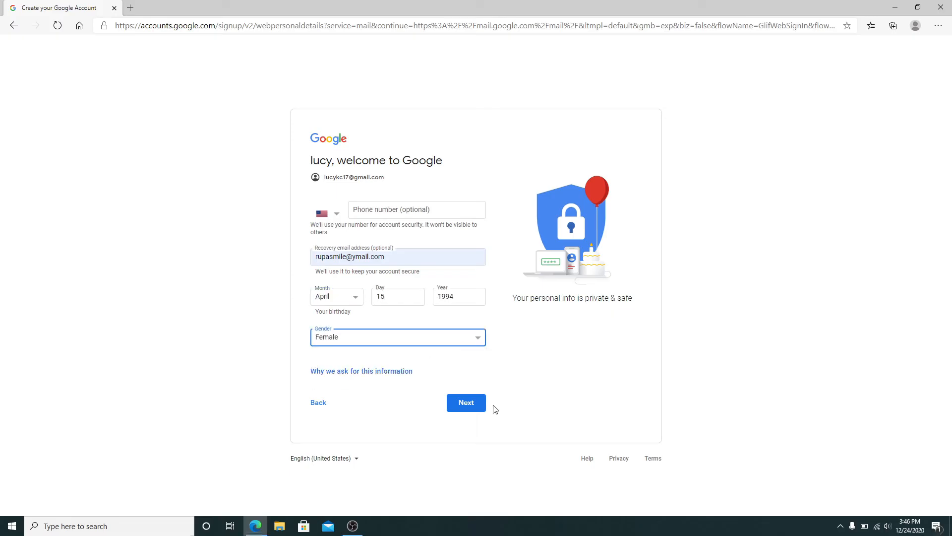
{"action": "left_click", "coordinate": [466, 402]}
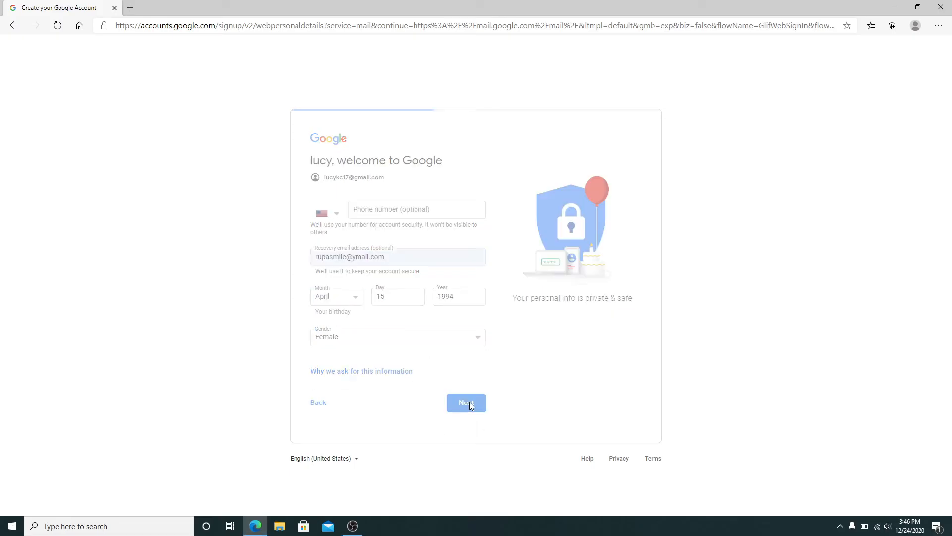
{"action": "left_click", "coordinate": [466, 402]}
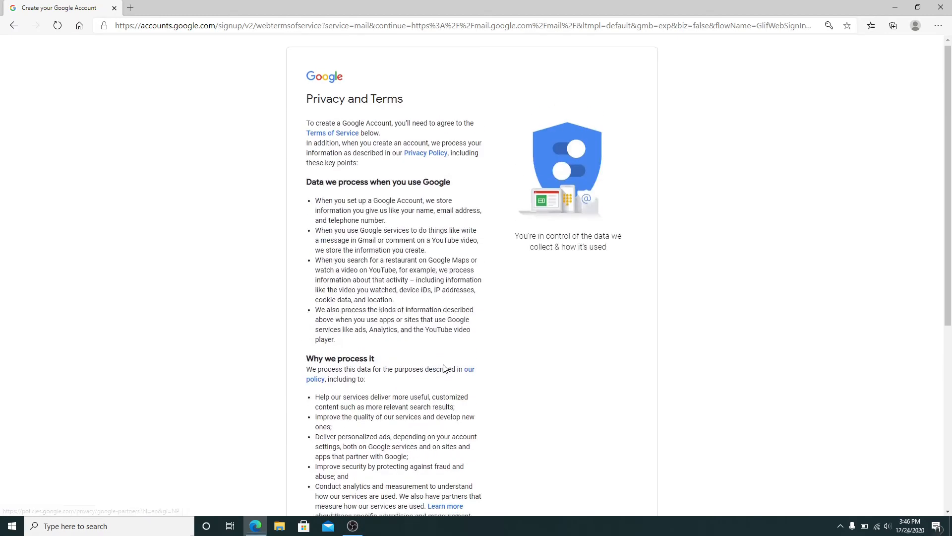
Accept Google's Privacy and Terms to finish, reaching the new inbox with its welcome email
{"action": "scroll", "scroll_direction": "down", "scroll_amount": 3}
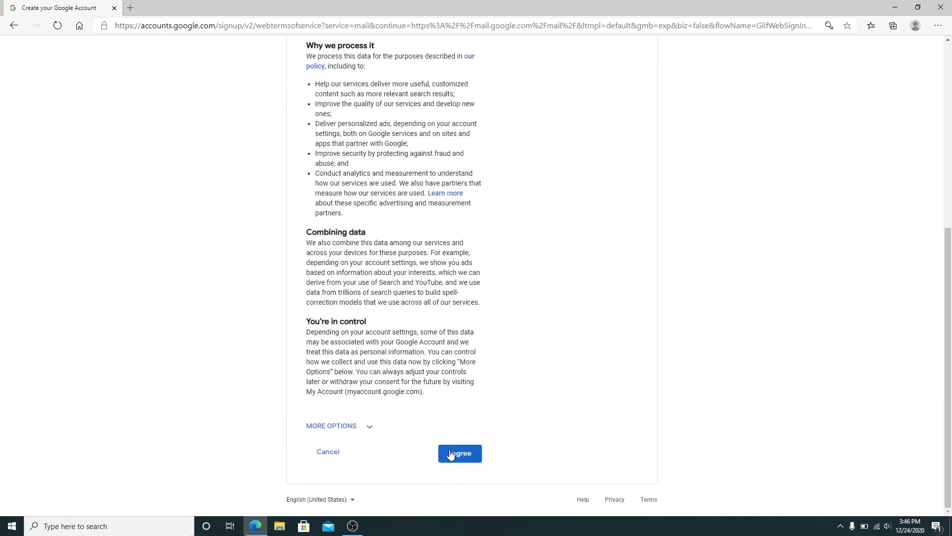
{"action": "left_click", "coordinate": [460, 453]}
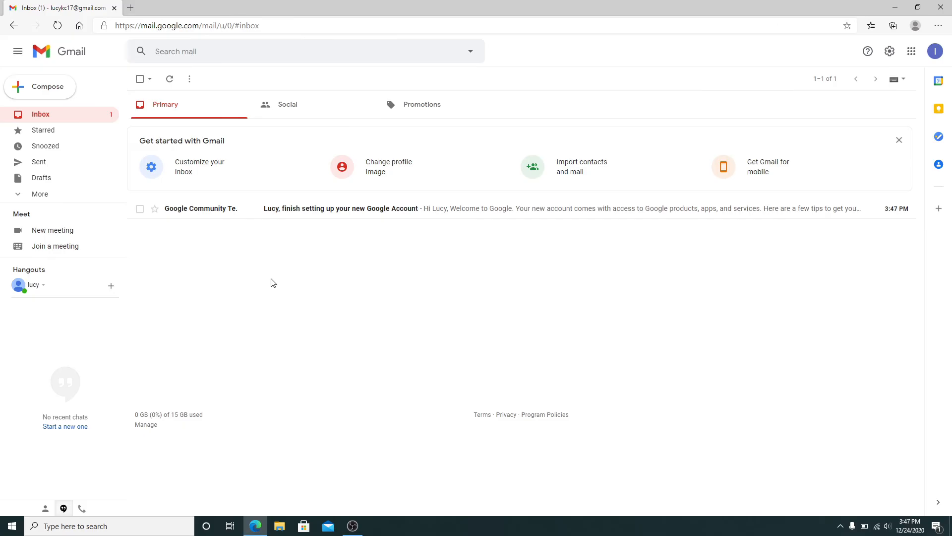